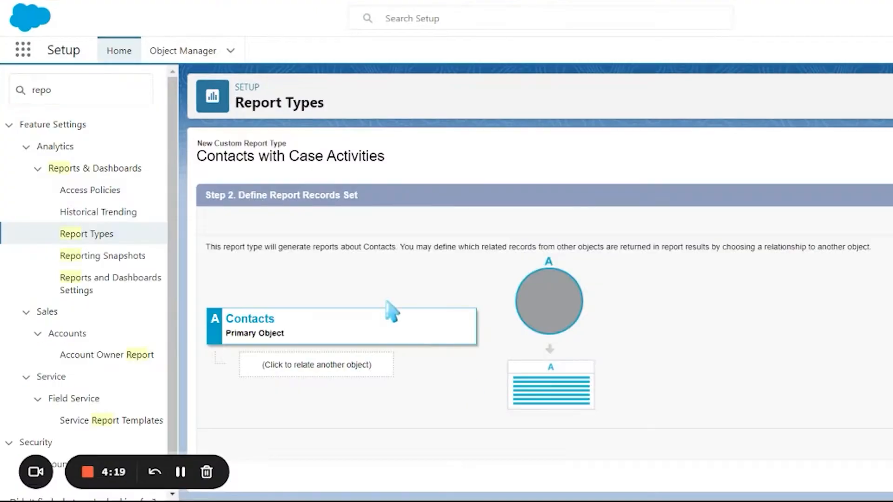
- Relate Cases to Contacts, then add Activities as object C under Cases
{"action": "left_click", "coordinate": [315, 366]}
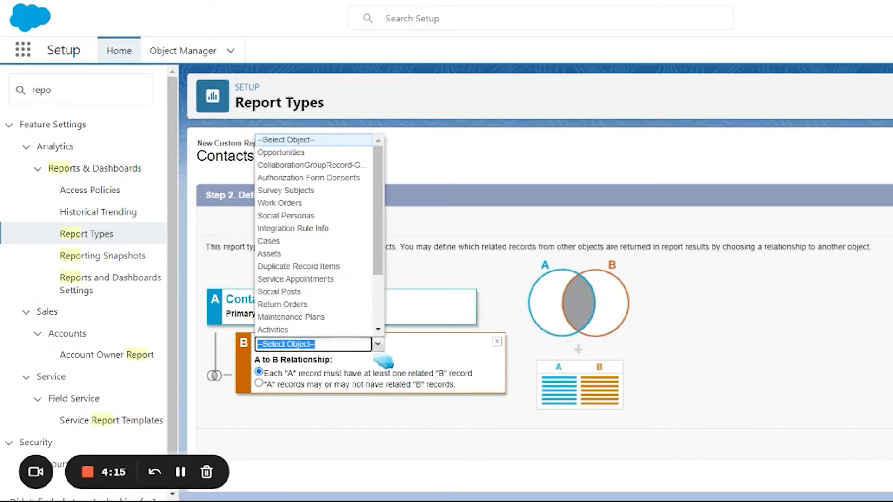
{"action": "left_click", "coordinate": [268, 241]}
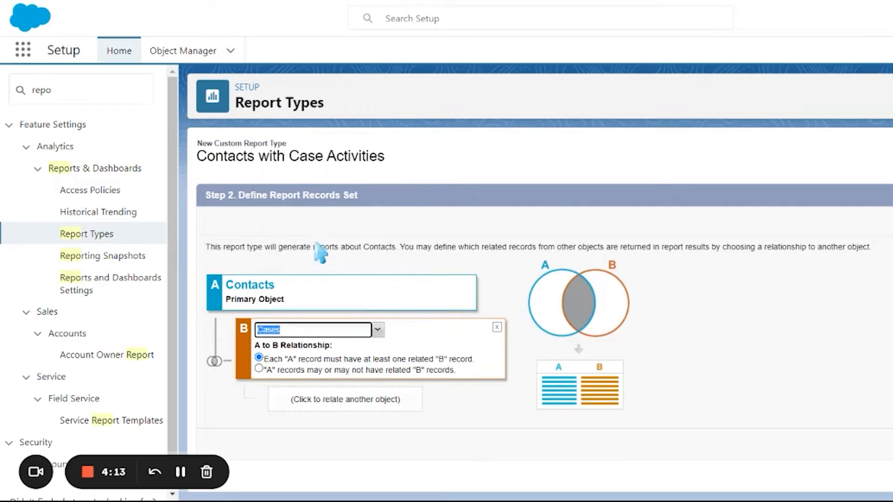
{"action": "left_click", "coordinate": [344, 399]}
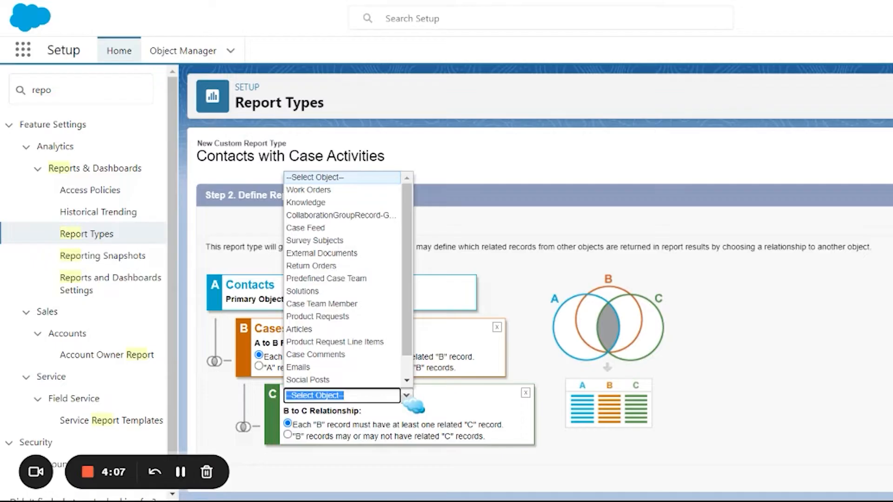
{"action": "type", "text": "a"}
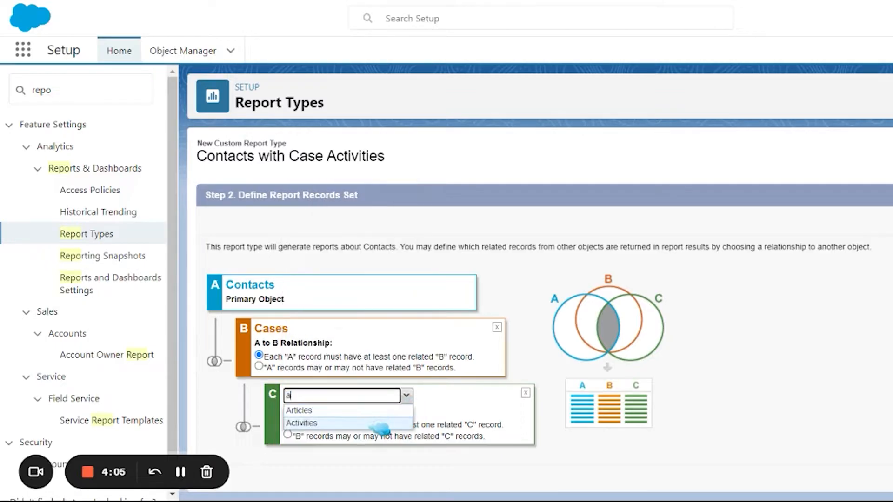
{"action": "left_click", "coordinate": [302, 423]}
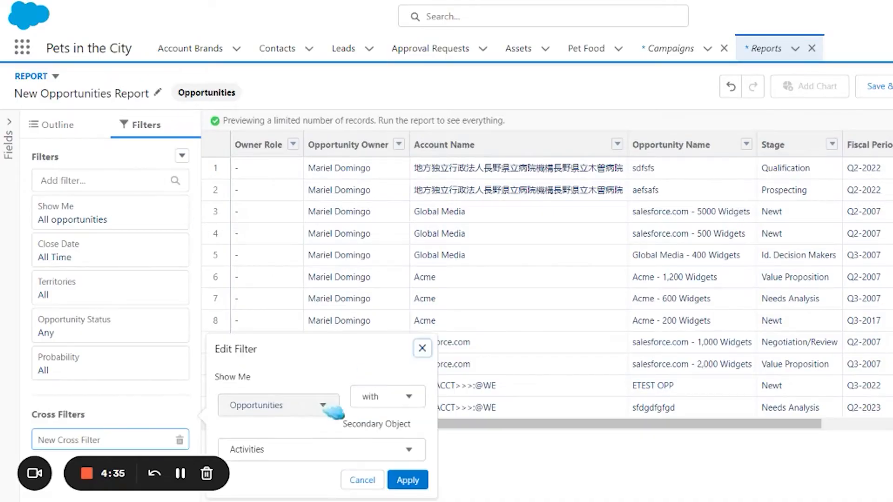
- Set the cross filter to Opportunities without Activities with Created Date on or after 5/16/2023
{"action": "left_click", "coordinate": [387, 396]}
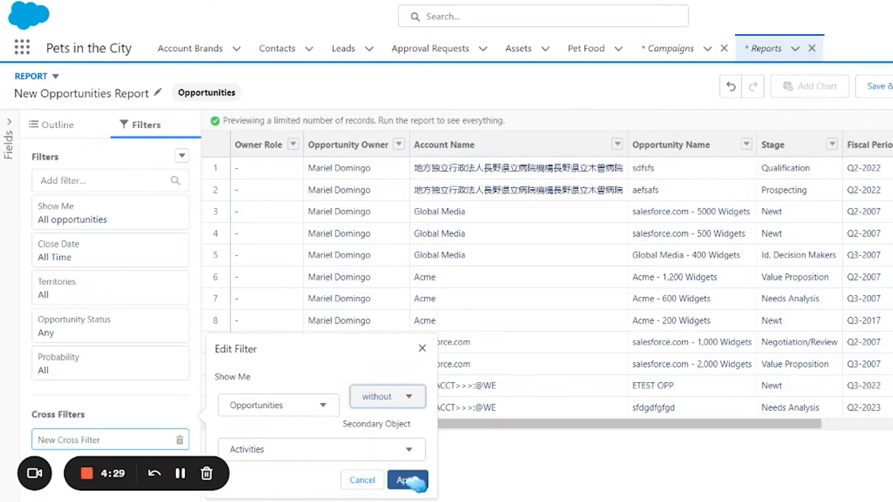
{"action": "left_click", "coordinate": [407, 480]}
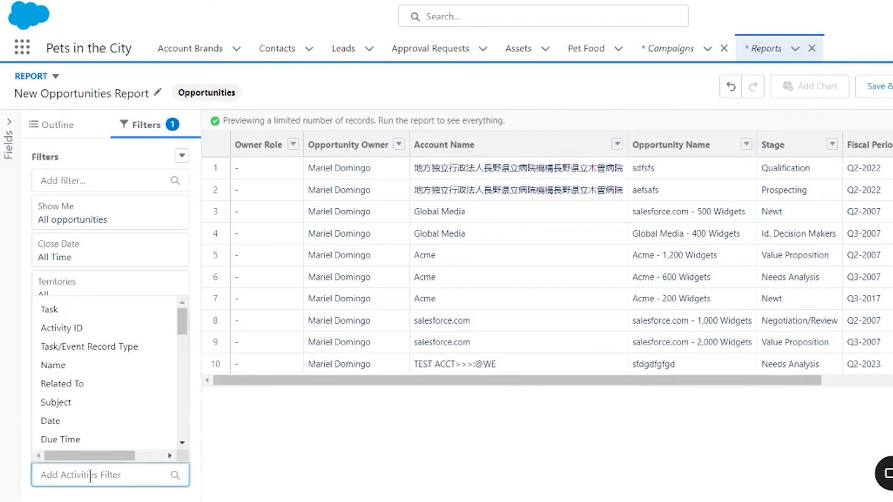
{"action": "scroll", "scroll_direction": "down", "scroll_amount": 3}
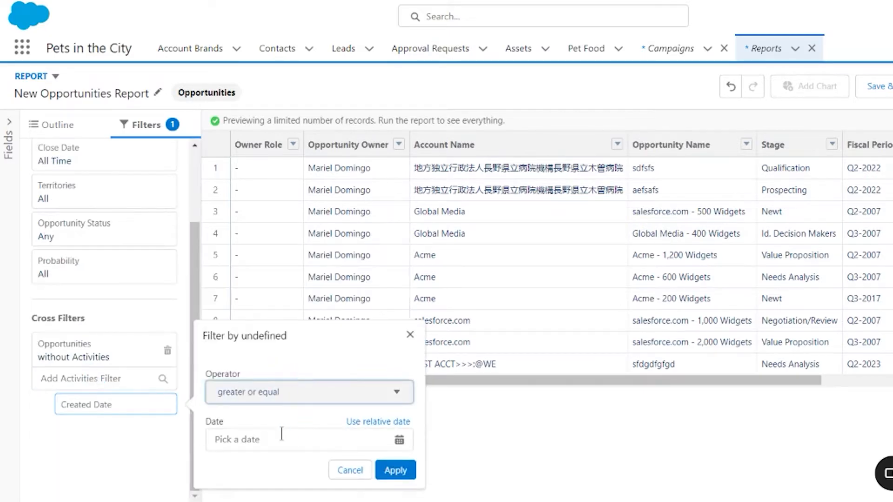
{"action": "type", "text": "5/16/2023"}
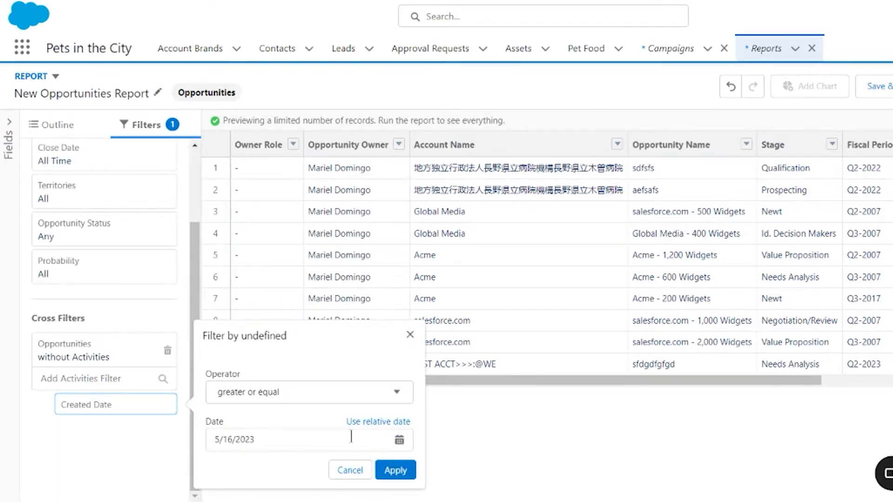
{"action": "left_click", "coordinate": [395, 470]}
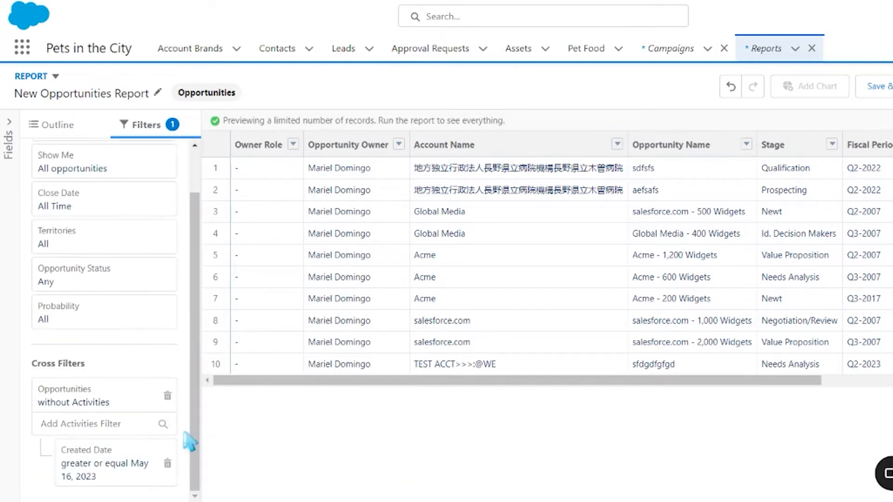
{"action": "left_click", "coordinate": [95, 423]}
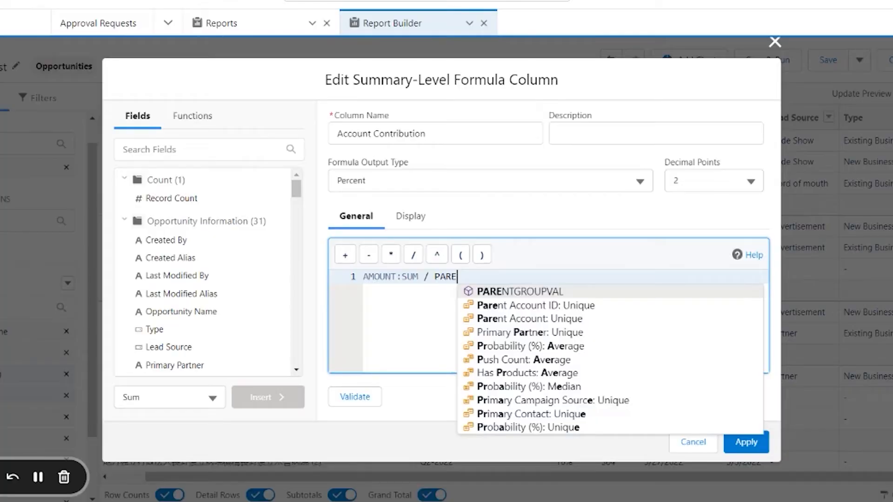
- Enter AMOUNT:SUM / PARENTGROUPVAL(AMOUNT:SUM, GRAND_SUMMARY) as the Account Contribution formula and apply it
{"action": "left_click", "coordinate": [518, 291]}
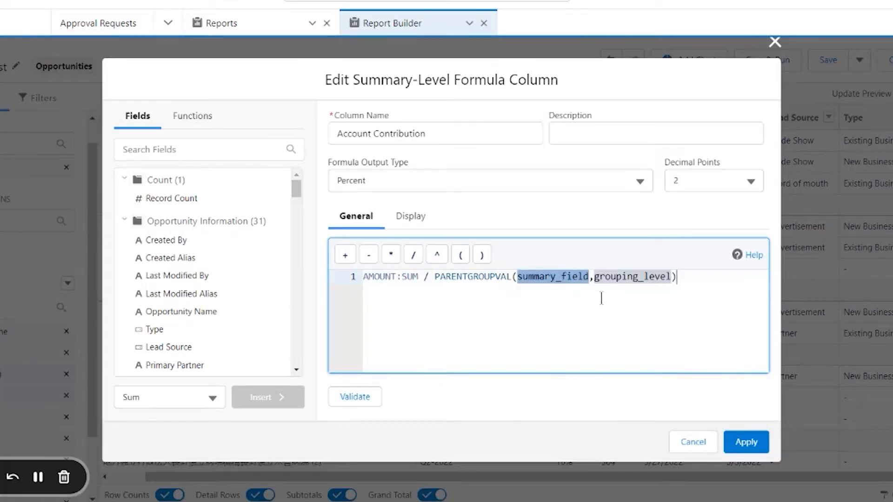
{"action": "type", "text": "AMOUNT:SUM"}
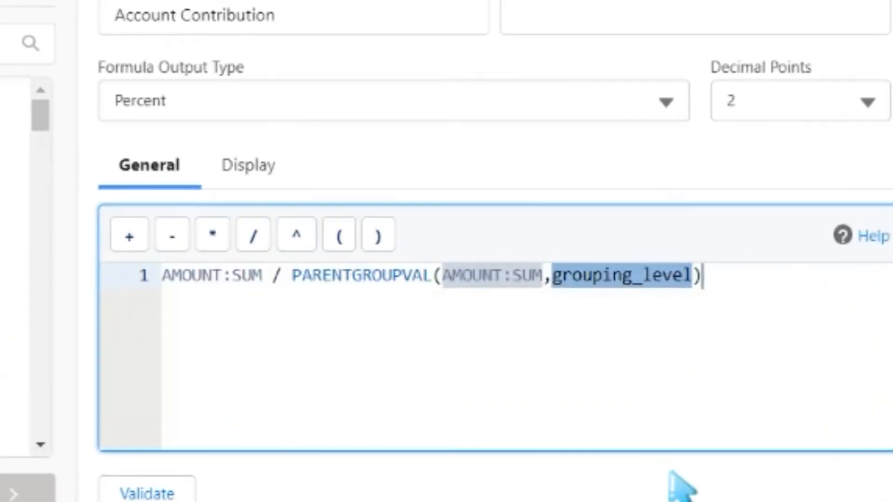
{"action": "type", "text": "GRAND_SU"}
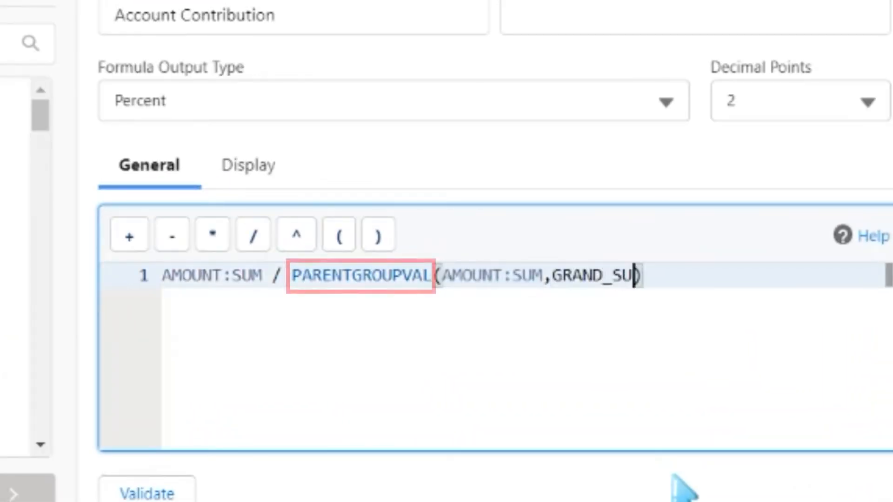
{"action": "type", "text": "MMARY"}
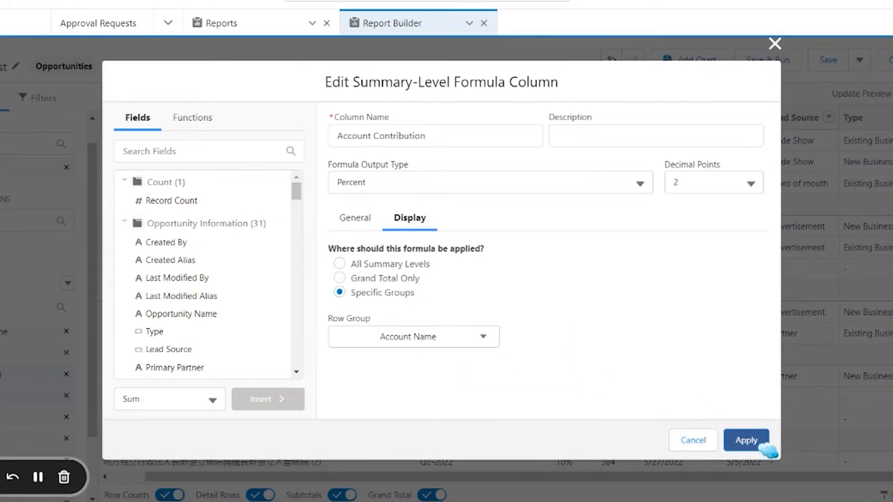
{"action": "left_click", "coordinate": [746, 440]}
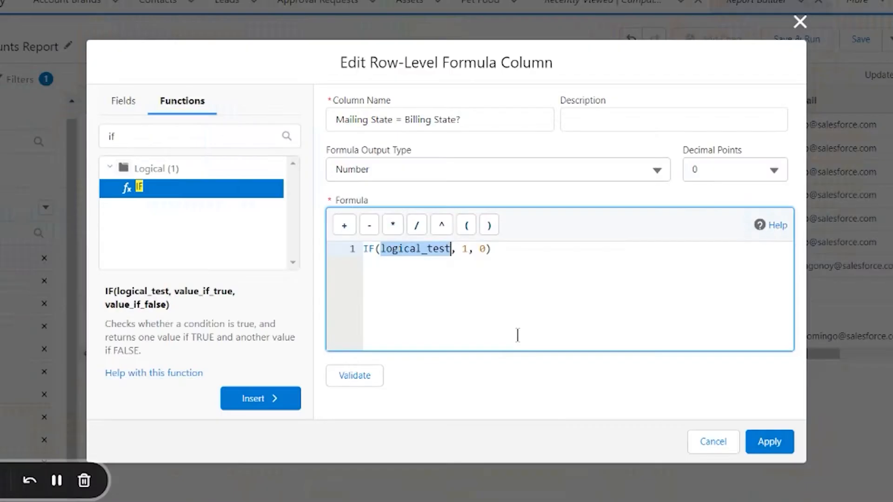
- Search 'bill' to add the billing state fields into the IF logical test
{"action": "type", "text": "bill"}
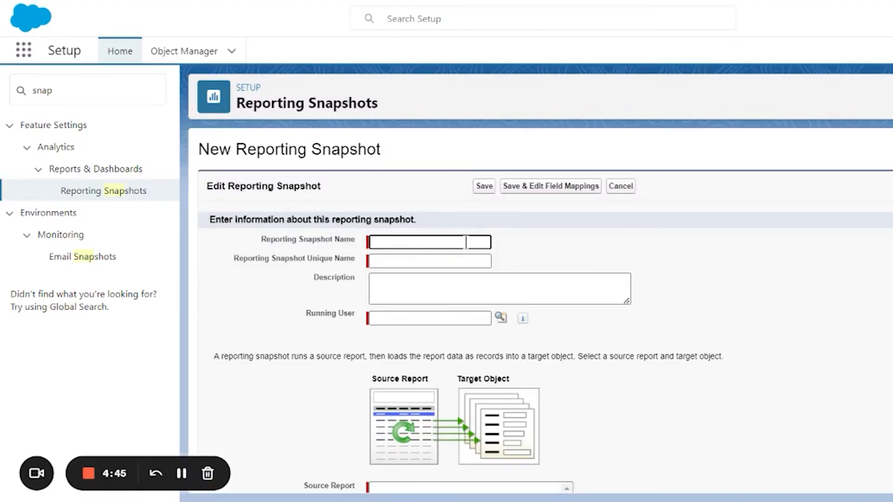
- Name the snapshot 'Report Snapshot', run as Mariel Domingo, source Opportunities Test, pick a target object
{"action": "type", "text": "Report Snapshot"}
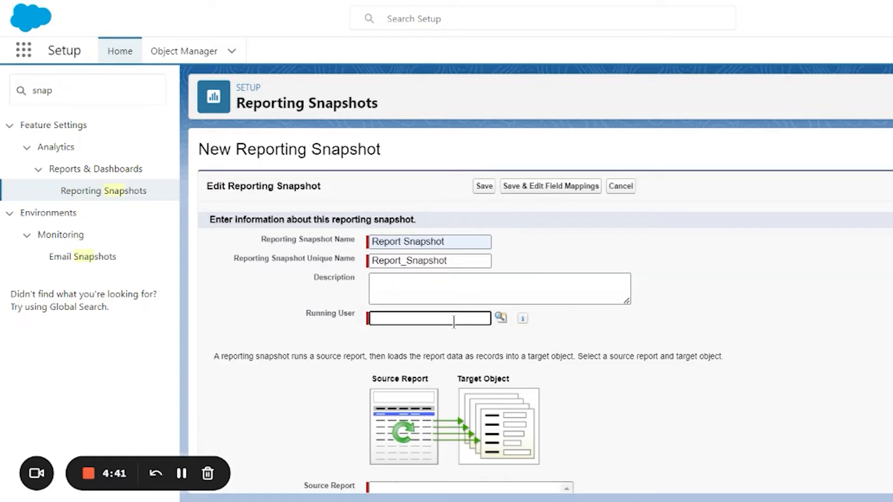
{"action": "type", "text": "Mariel Domingo"}
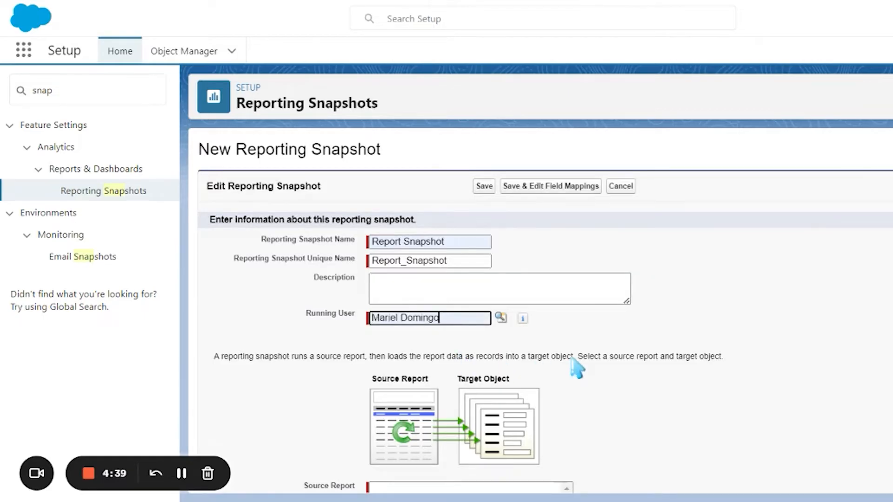
{"action": "scroll", "scroll_direction": "down", "scroll_amount": 3}
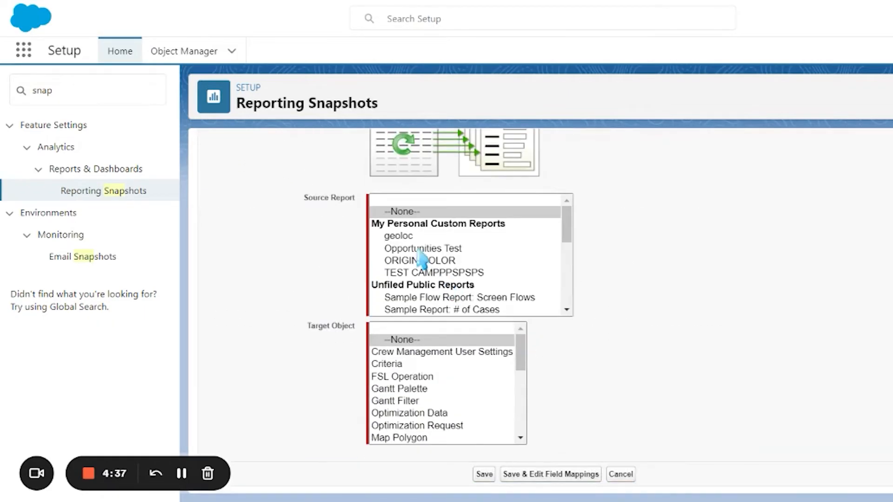
{"action": "left_click", "coordinate": [423, 248]}
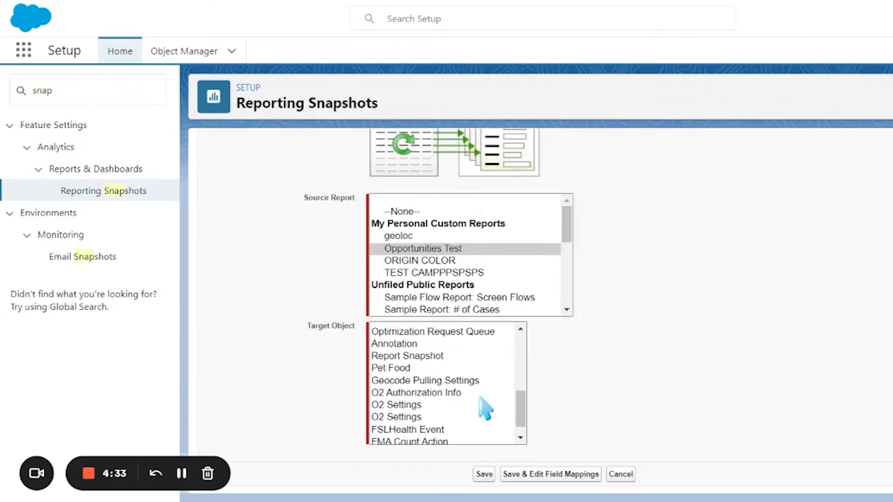
{"action": "left_click", "coordinate": [407, 356]}
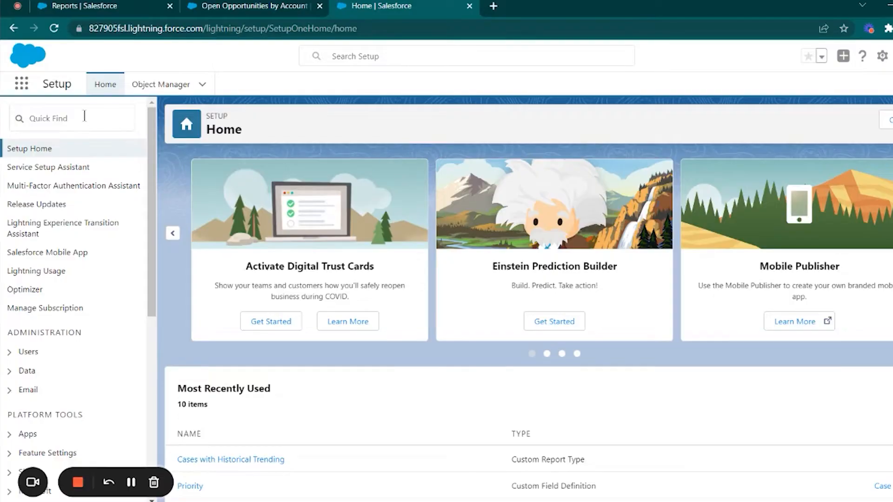
- Enable historical trending for the Opportunity object
{"action": "type", "text": "histori"}
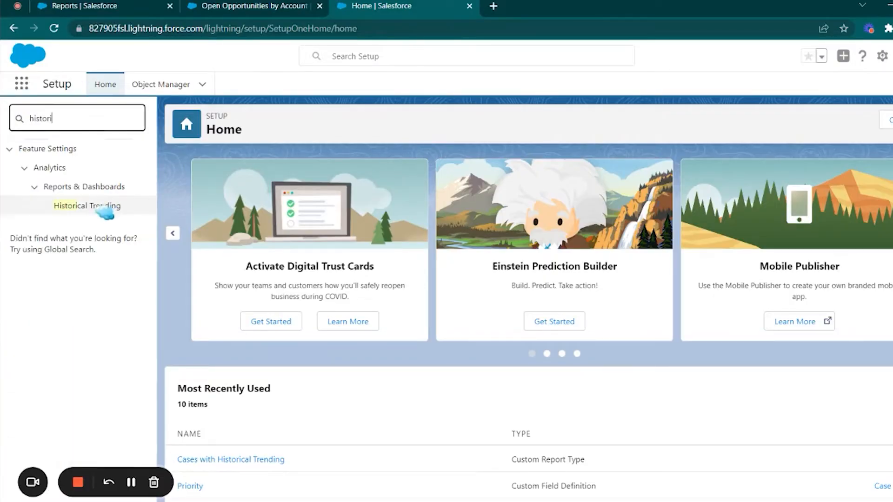
{"action": "left_click", "coordinate": [87, 205]}
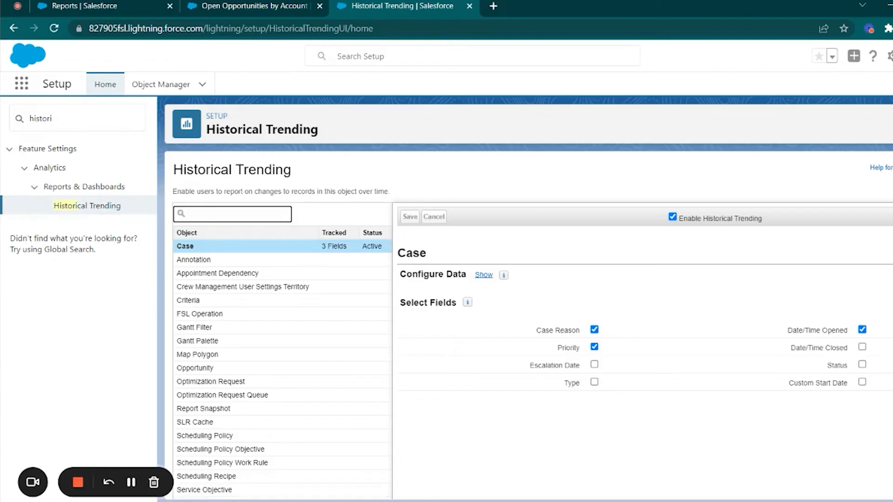
{"action": "type", "text": "oppo"}
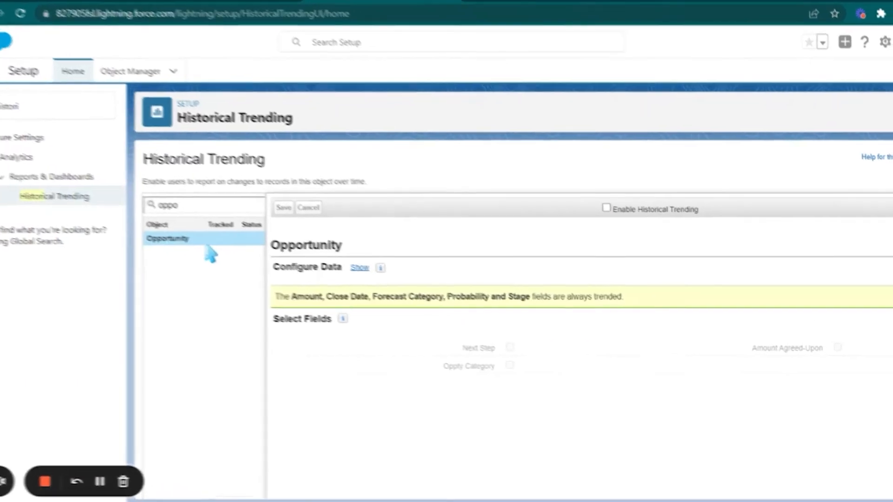
{"action": "left_click", "coordinate": [606, 207]}
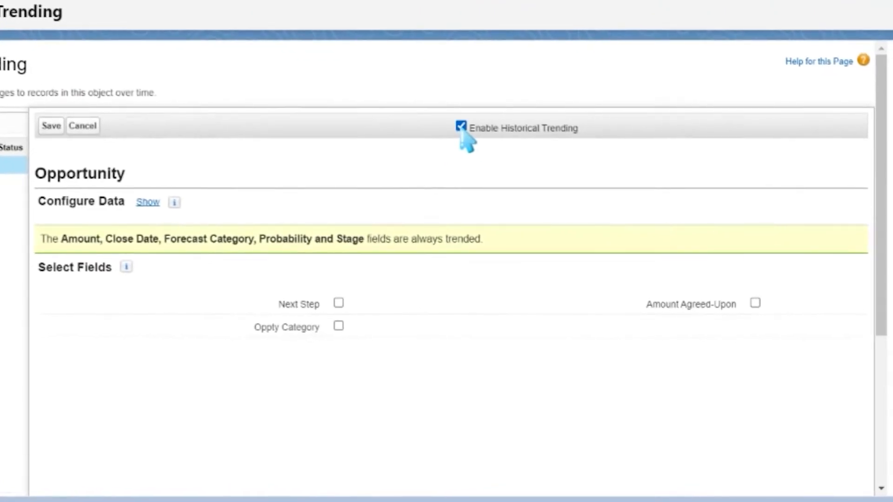
- Filter trending to Closed equals False and track the Next Step field
{"action": "left_click", "coordinate": [147, 201]}
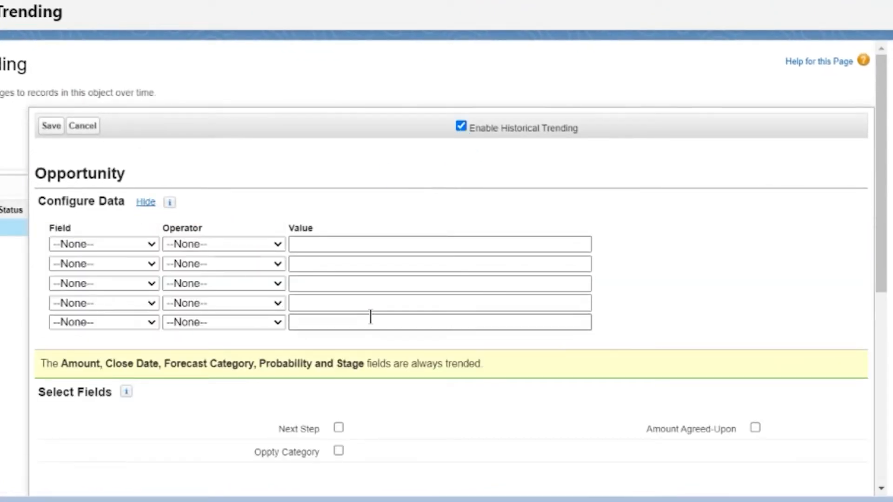
{"action": "left_click", "coordinate": [104, 244]}
{"action": "type", "text": "F"}
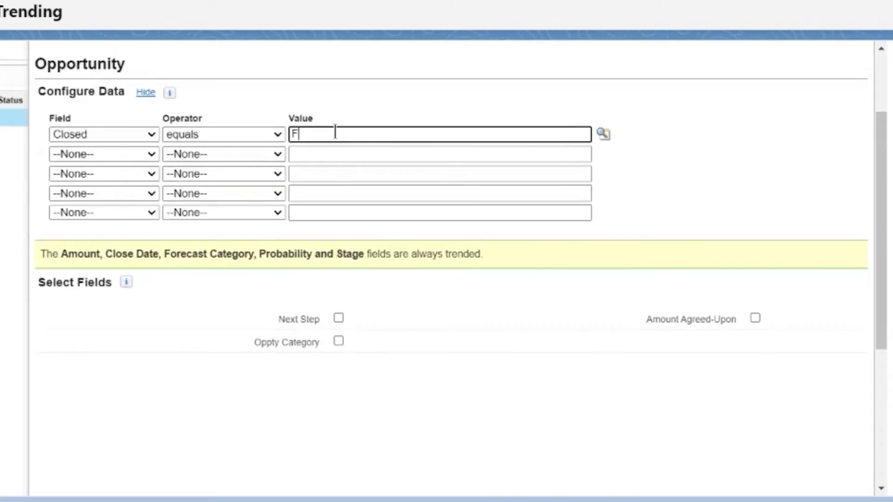
{"action": "left_click", "coordinate": [338, 318]}
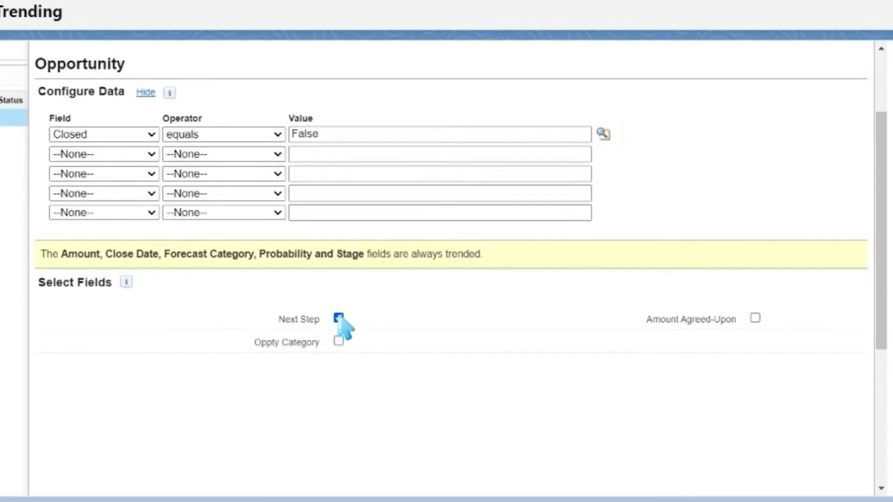
{"action": "left_click", "coordinate": [755, 317]}
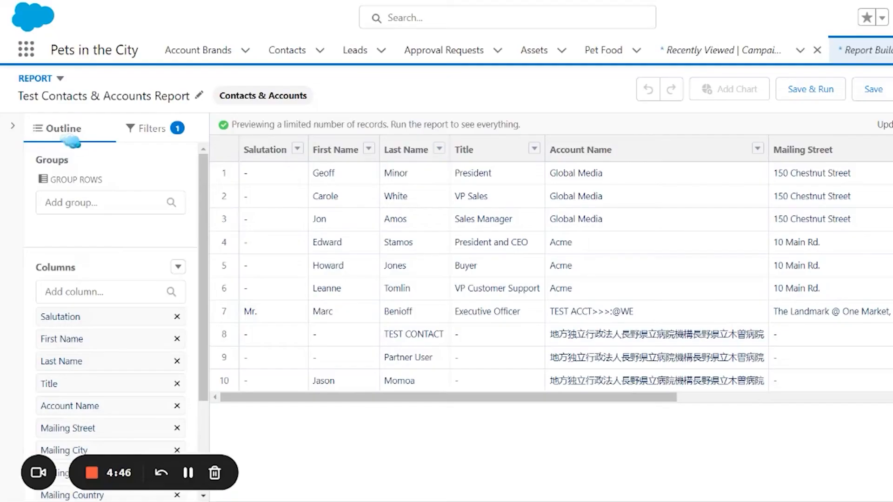
- Add filter Total Donations this Year greater than field Total Donations Last Year
{"action": "left_click", "coordinate": [149, 128]}
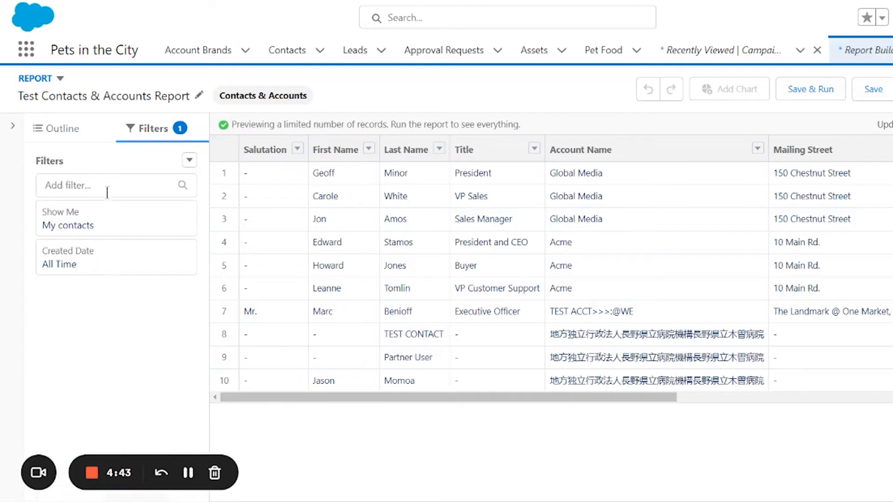
{"action": "type", "text": "tot"}
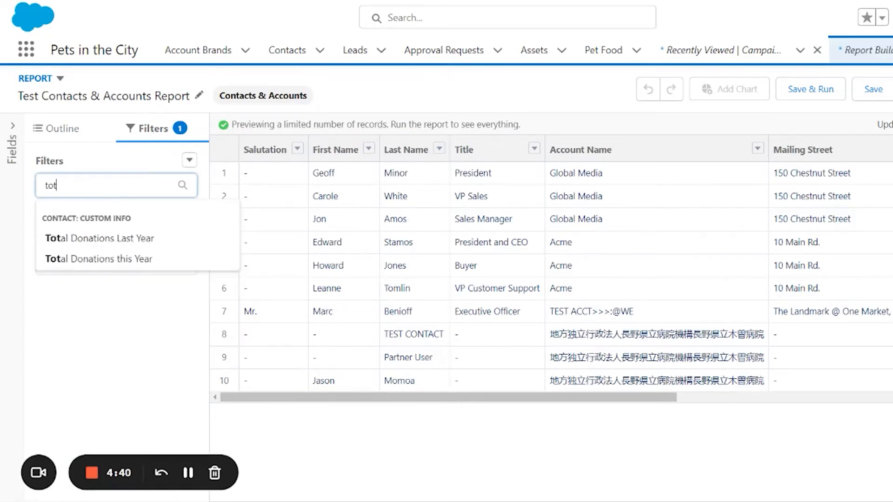
{"action": "left_click", "coordinate": [99, 259]}
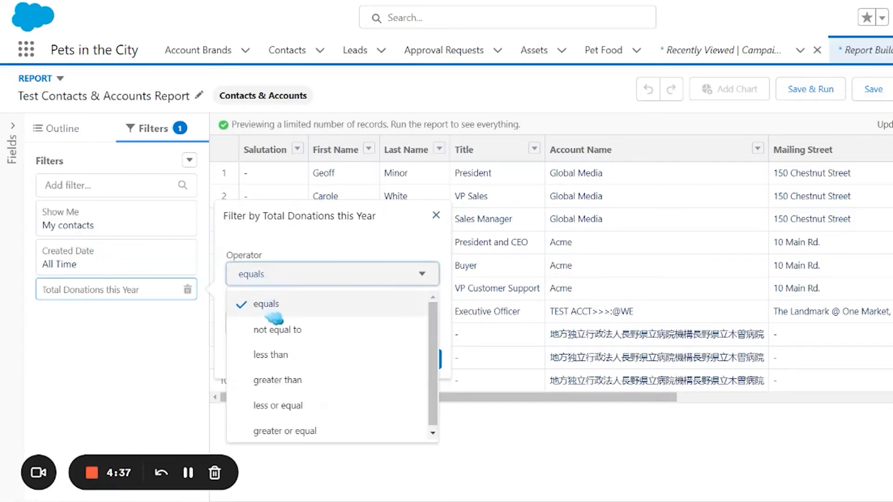
{"action": "left_click", "coordinate": [277, 380]}
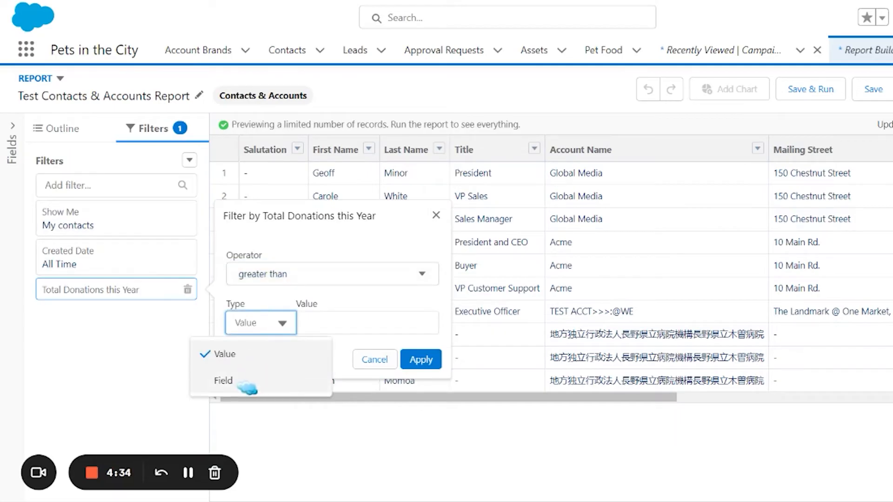
{"action": "left_click", "coordinate": [223, 380]}
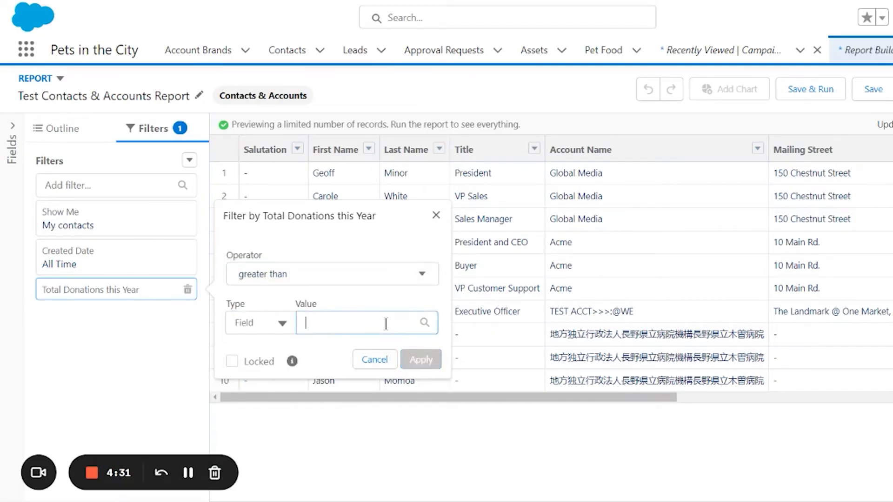
{"action": "type", "text": "tot"}
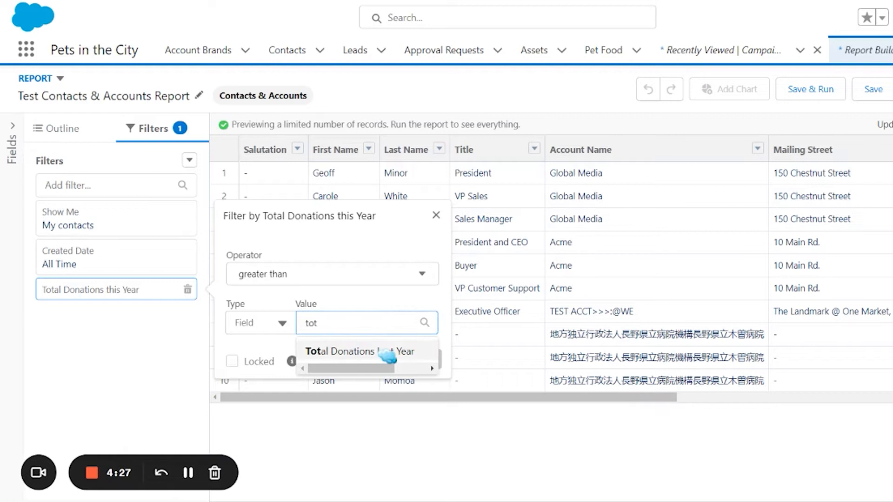
{"action": "left_click", "coordinate": [360, 352]}
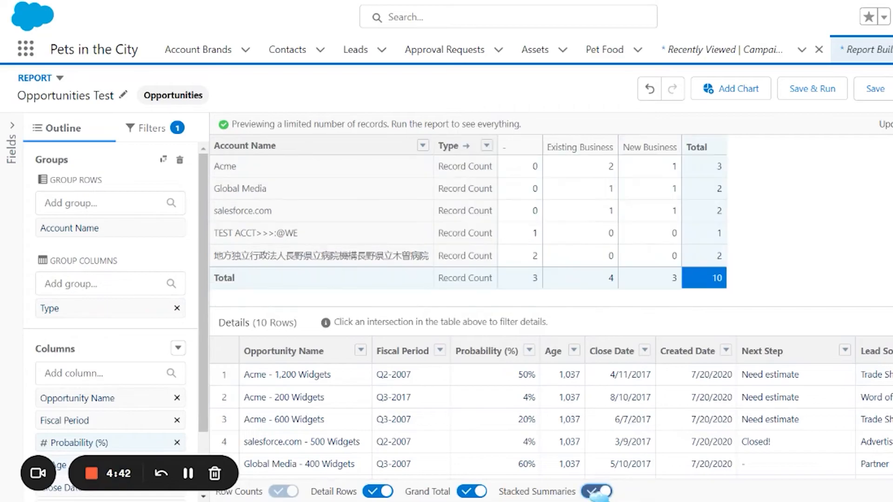
{"action": "mouse_move", "coordinate": [463, 145]}
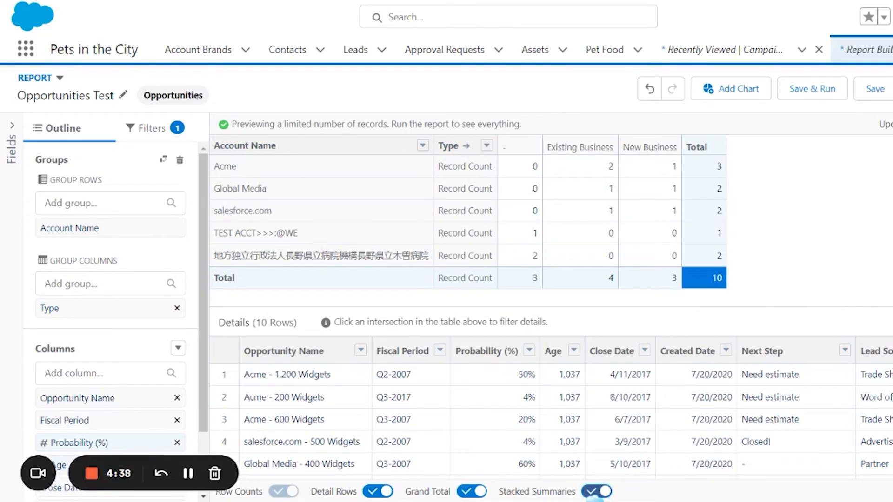
- Toggle Stacked Summaries off and on, then select the Global Media / New Business matrix cell
{"action": "left_click", "coordinate": [596, 492]}
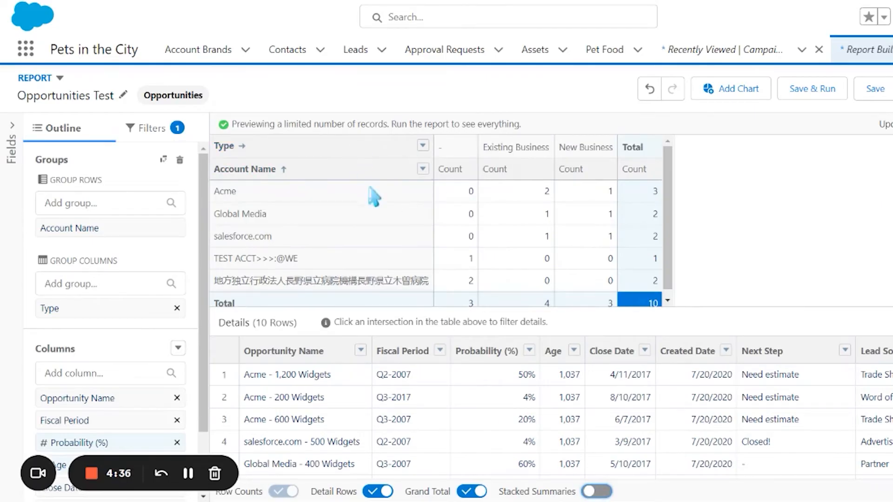
{"action": "left_click", "coordinate": [596, 491]}
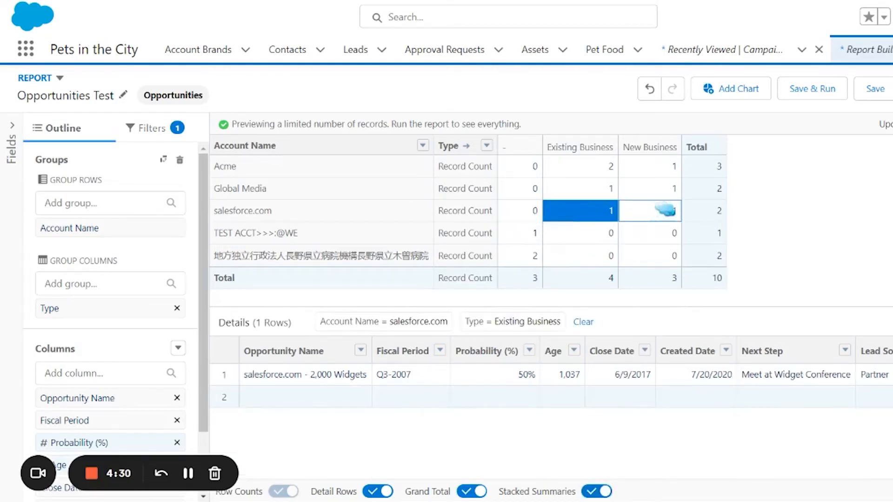
{"action": "left_click", "coordinate": [649, 189]}
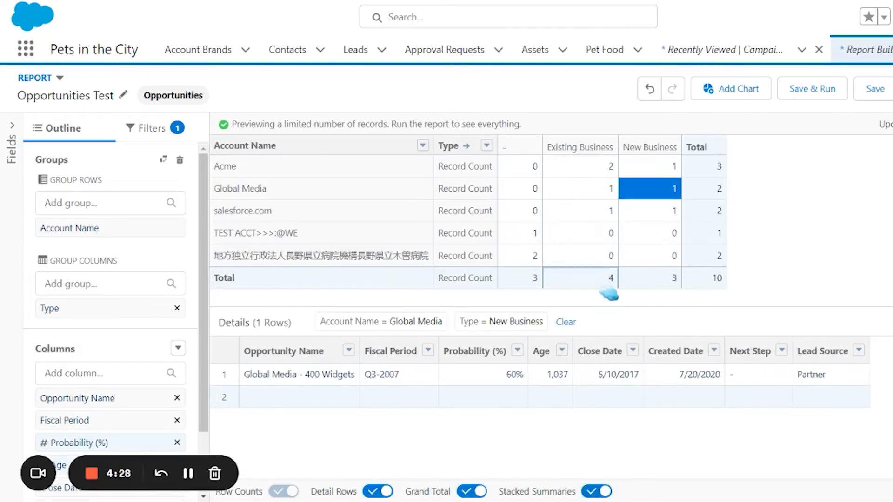
{"action": "left_click", "coordinate": [519, 255]}
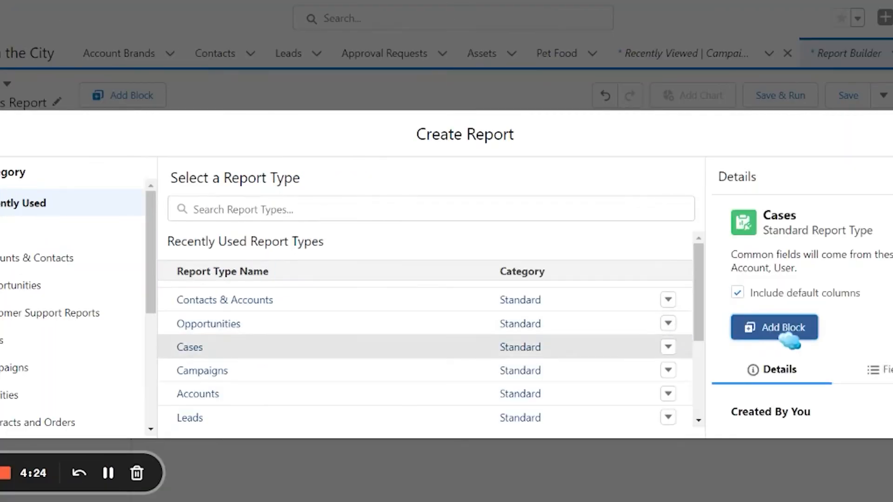
- Add the Cases report type as a new block
{"action": "left_click", "coordinate": [774, 328]}
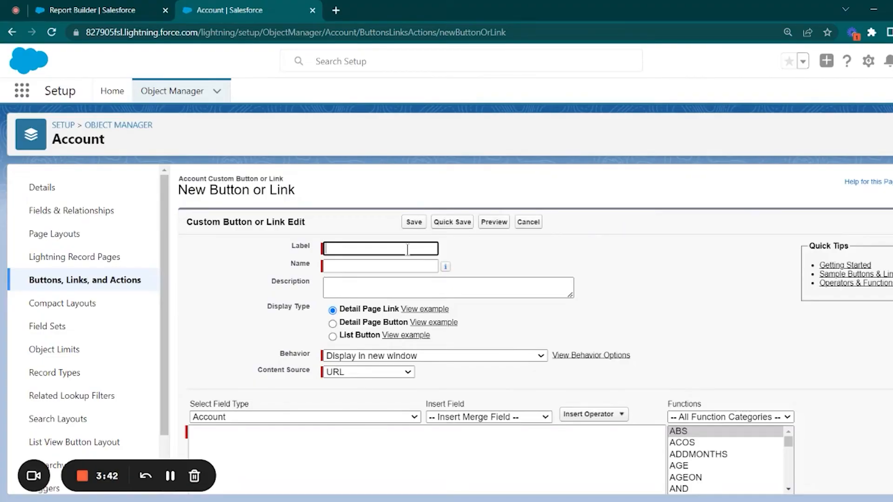
- Label the Account link 'Open Opportunities' and set its window behavior
{"action": "type", "text": "Open Opportunities"}
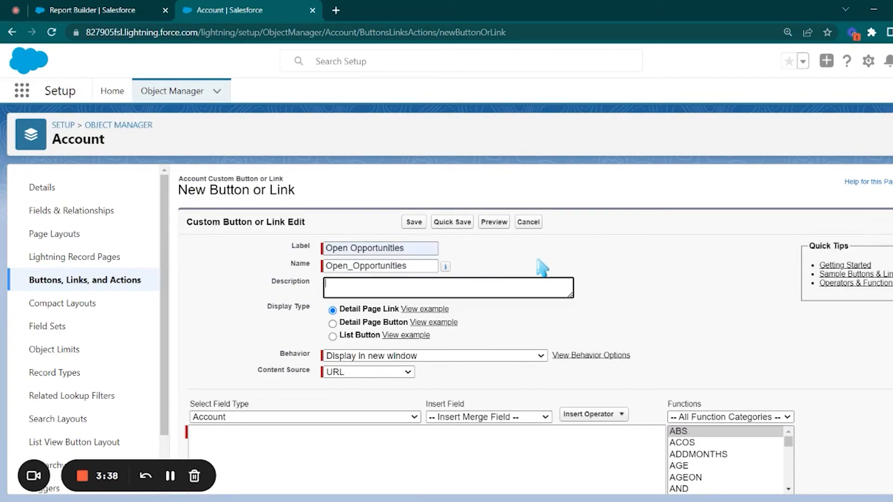
{"action": "scroll", "scroll_direction": "down", "scroll_amount": 3}
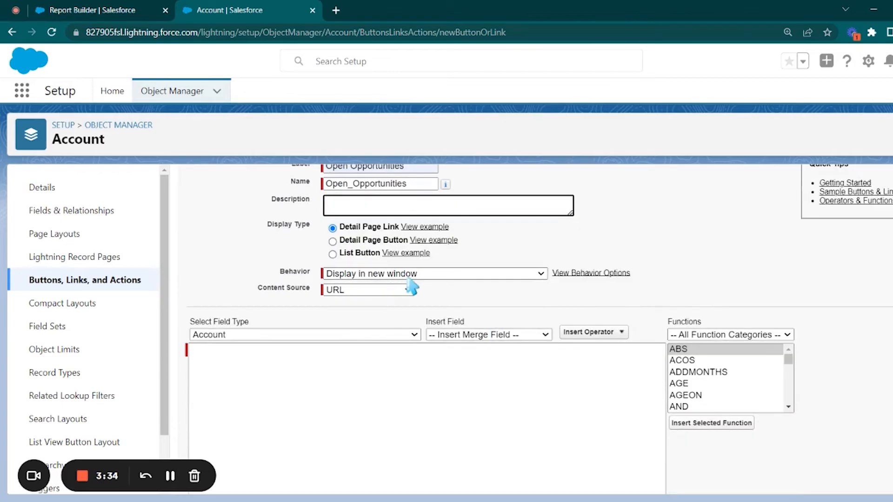
{"action": "left_click", "coordinate": [433, 274]}
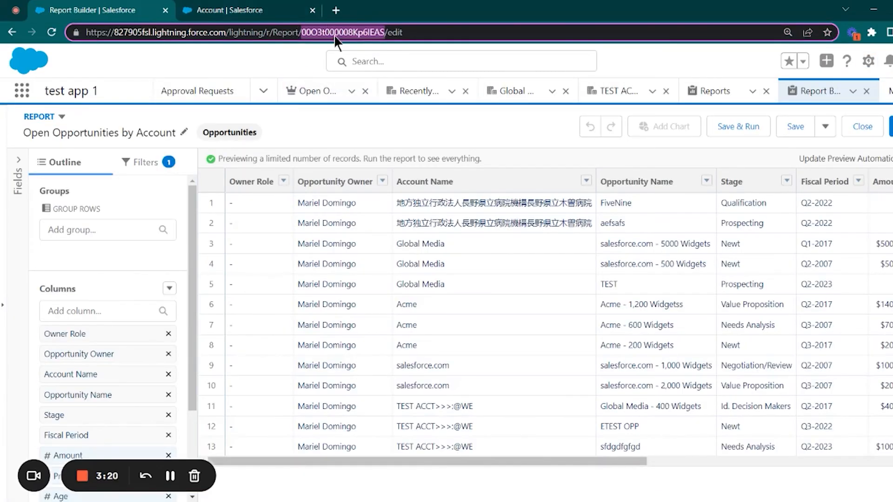
{"action": "left_click", "coordinate": [239, 10]}
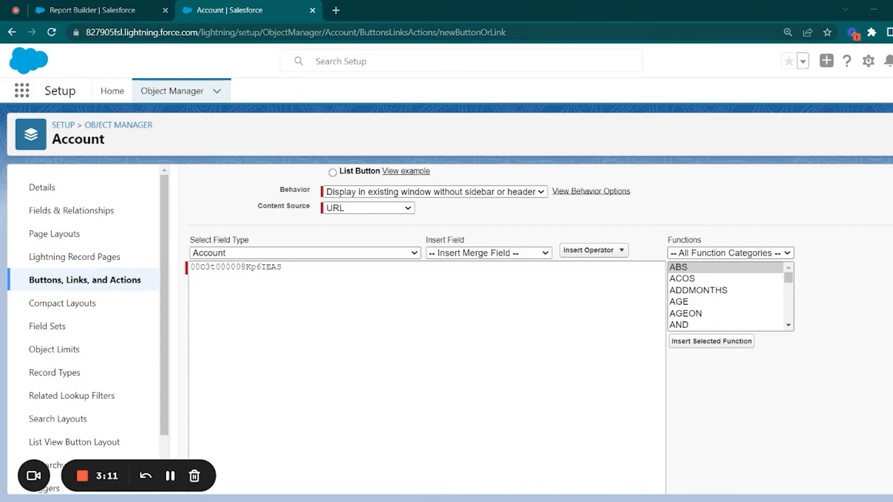
- Enter report URL 00O3t000008Kp6IEAS with an ACCOUNT_ID reportFilter, then save
{"action": "left_click", "coordinate": [299, 284]}
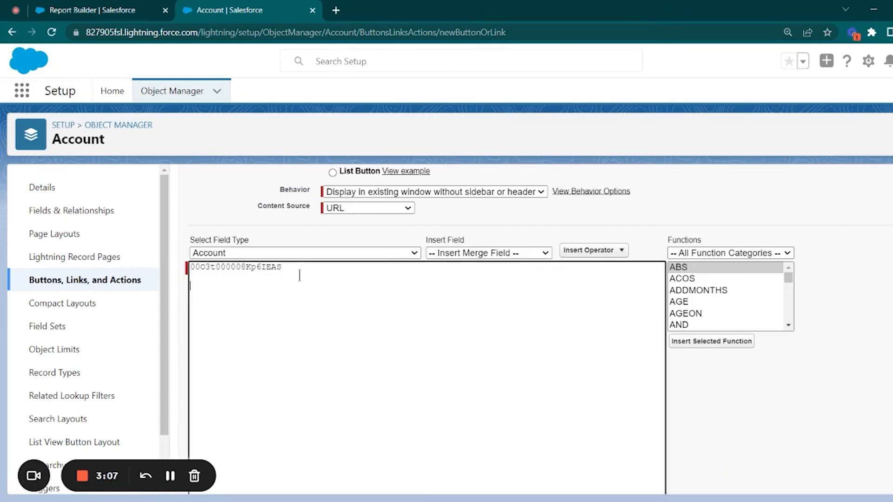
{"action": "type", "text": "/lightning/r/Report/[report id]/view?reportFilters=[{\"column\":\"ACCOUNT_ID\",\"operator\":\"equals\",\"value\":\"{!Account.Id}\"}]"}
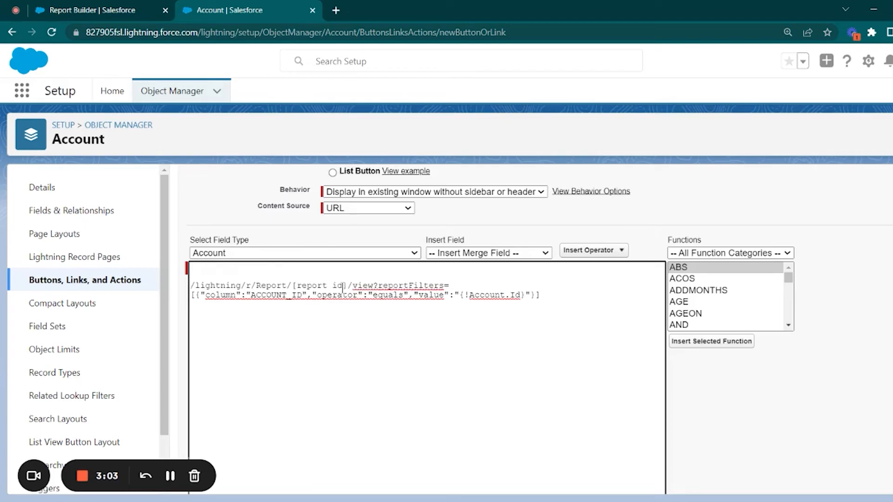
{"action": "type", "text": "00O3t000008Kp6IEAS"}
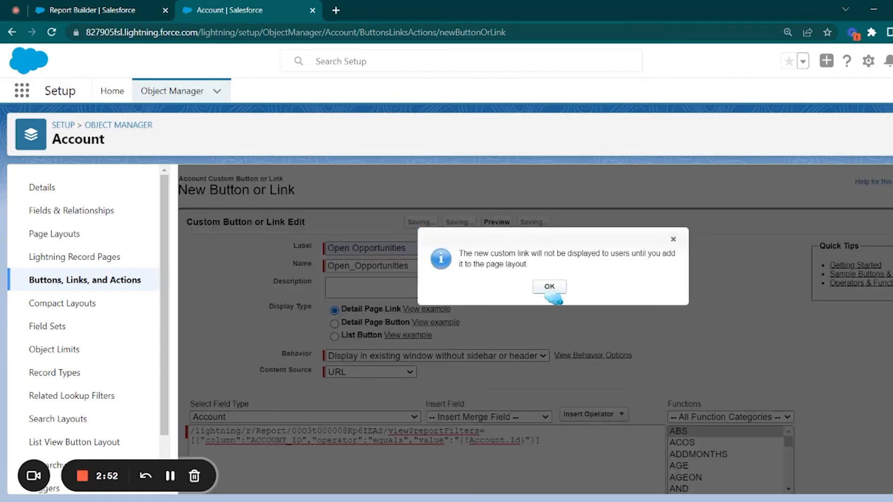
{"action": "left_click", "coordinate": [548, 286]}
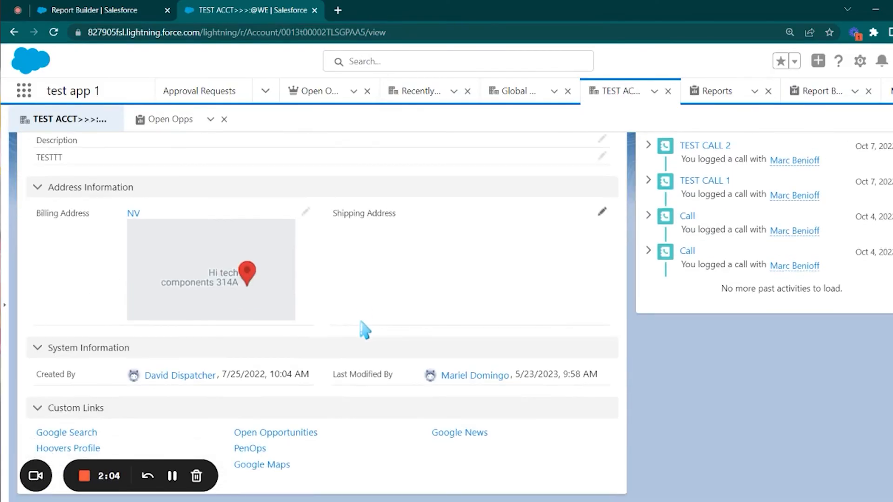
- Follow TEST ACCT's Open Opportunities custom link to view its three opportunities
{"action": "left_click", "coordinate": [275, 432]}
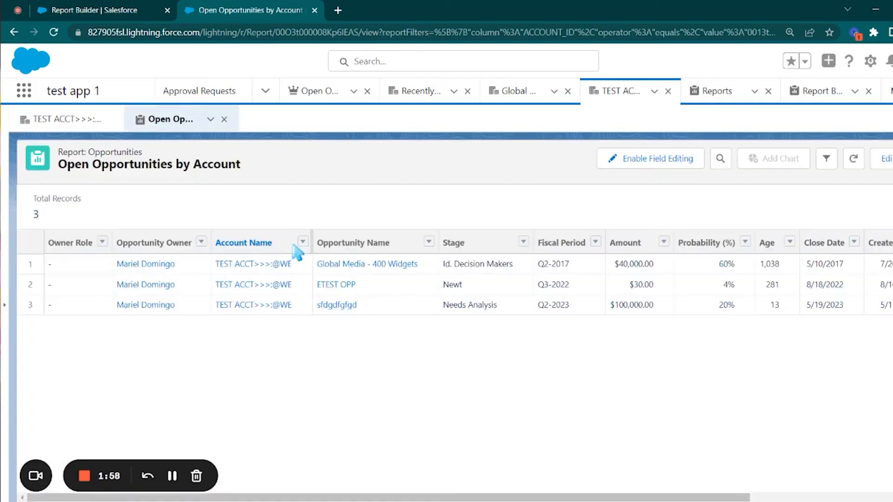
{"action": "mouse_move", "coordinate": [274, 343]}
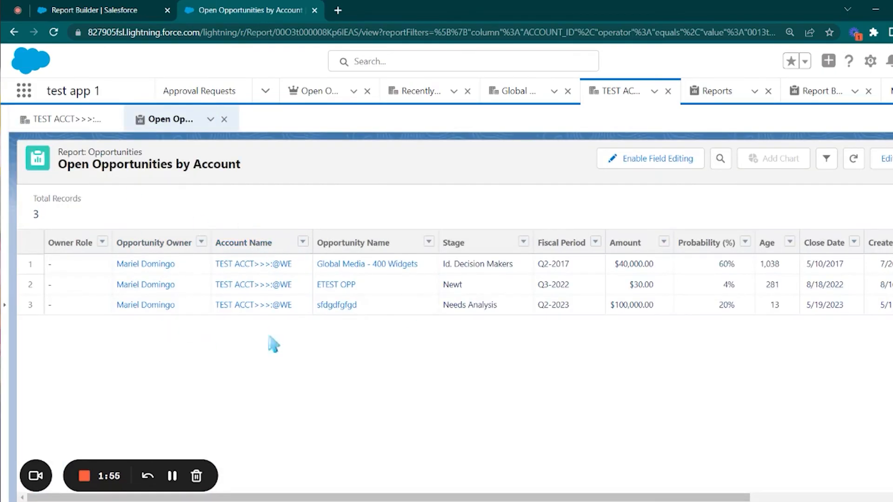
{"action": "mouse_move", "coordinate": [124, 116]}
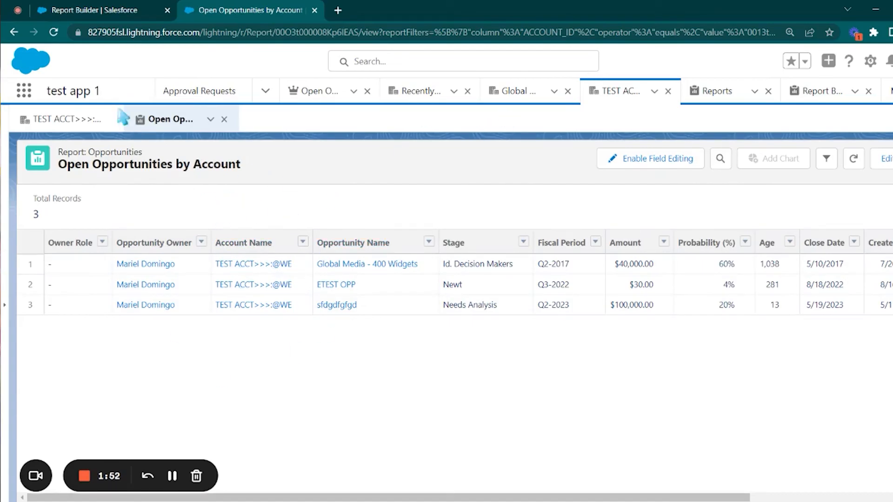